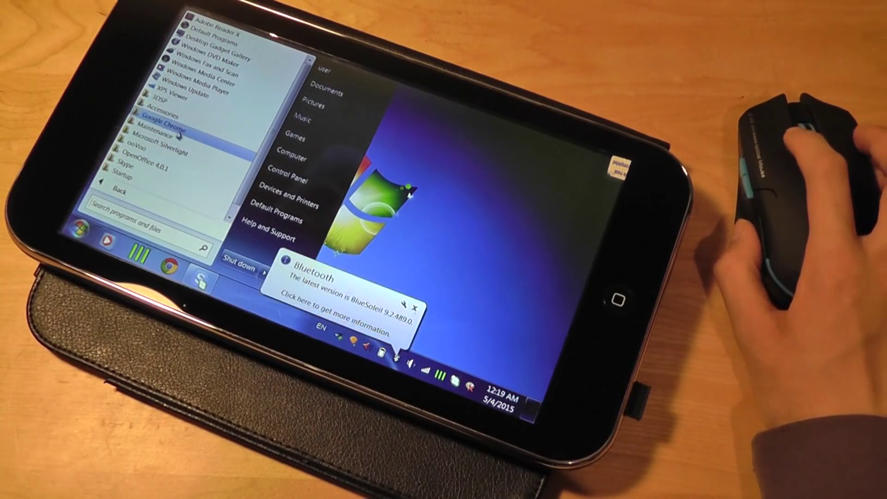
pyautogui.moveTo(166, 112)
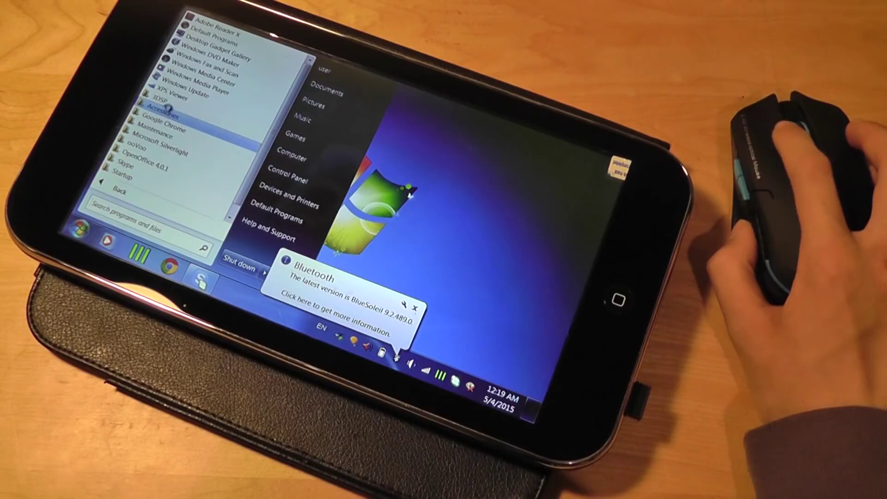